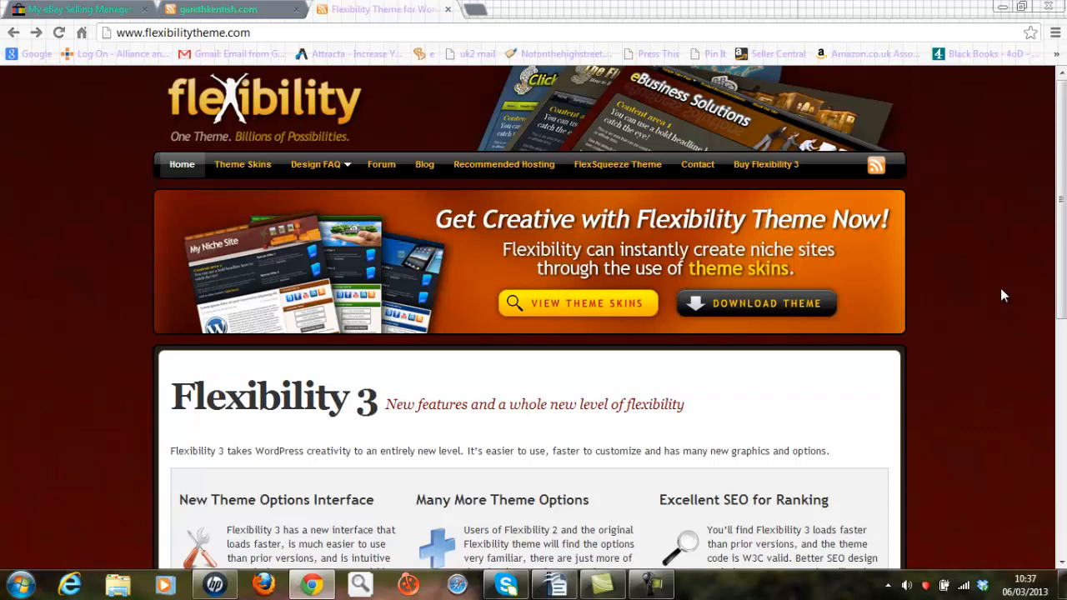
mouse_move(1061, 253)
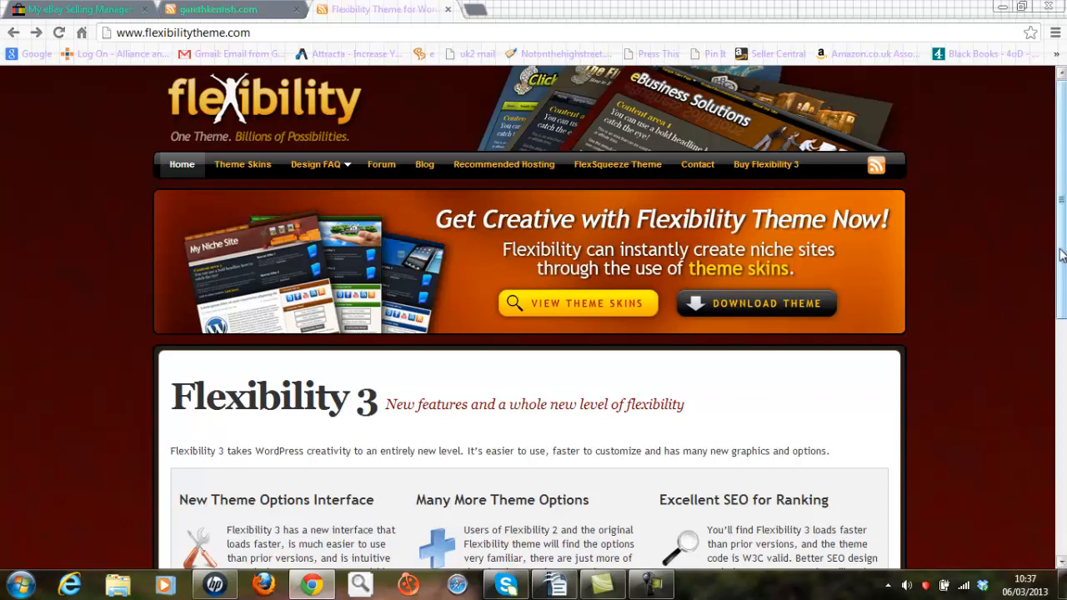
Browse past the Flexibility 3 feature list and start the free theme download
scroll("down", 3)
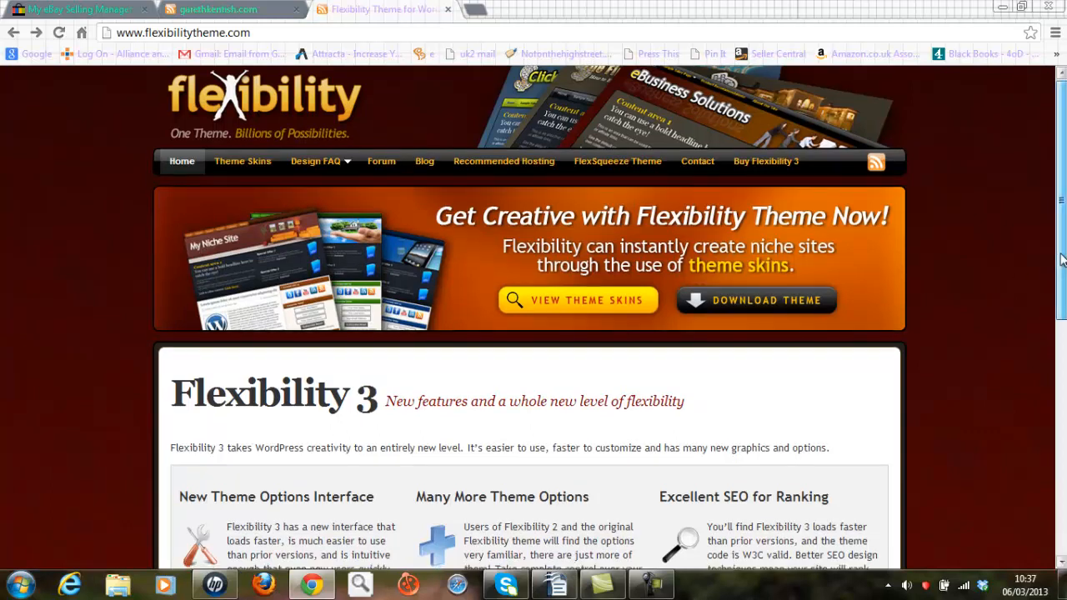
scroll("down", 3)
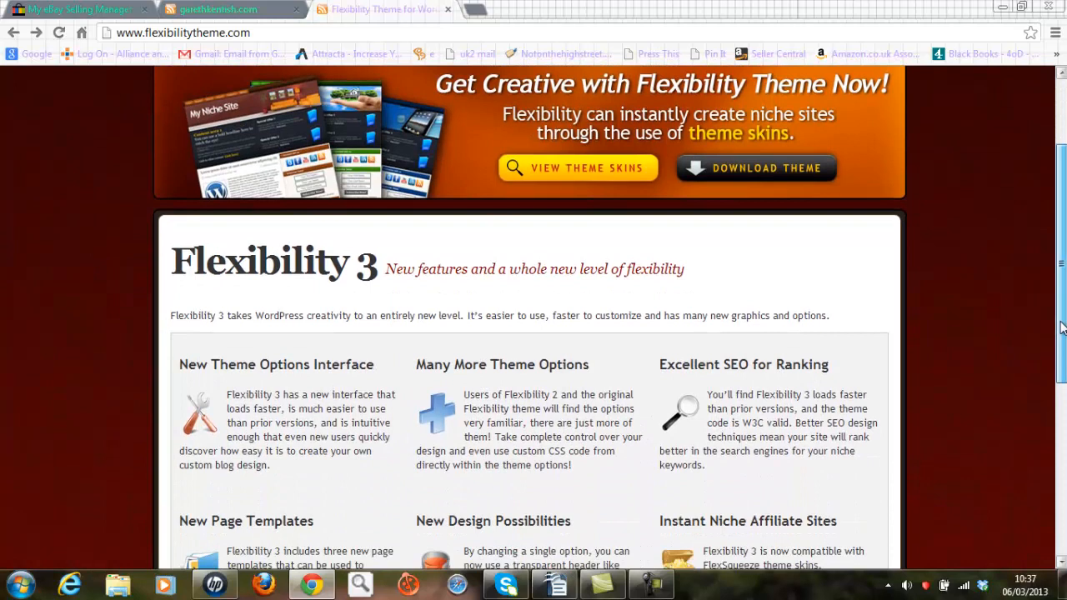
scroll("down", 3)
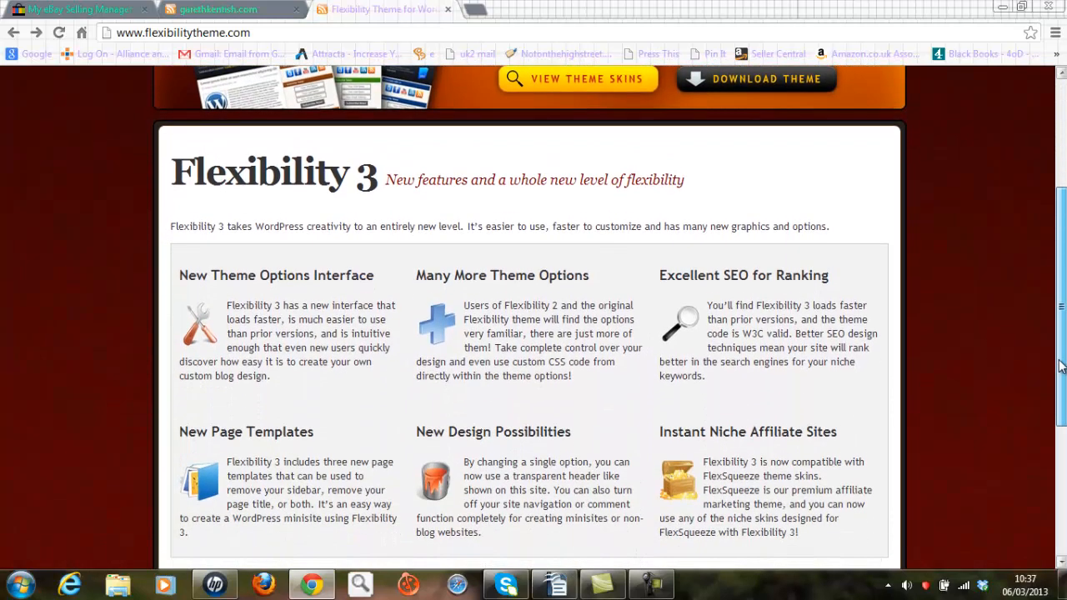
scroll("down", 3)
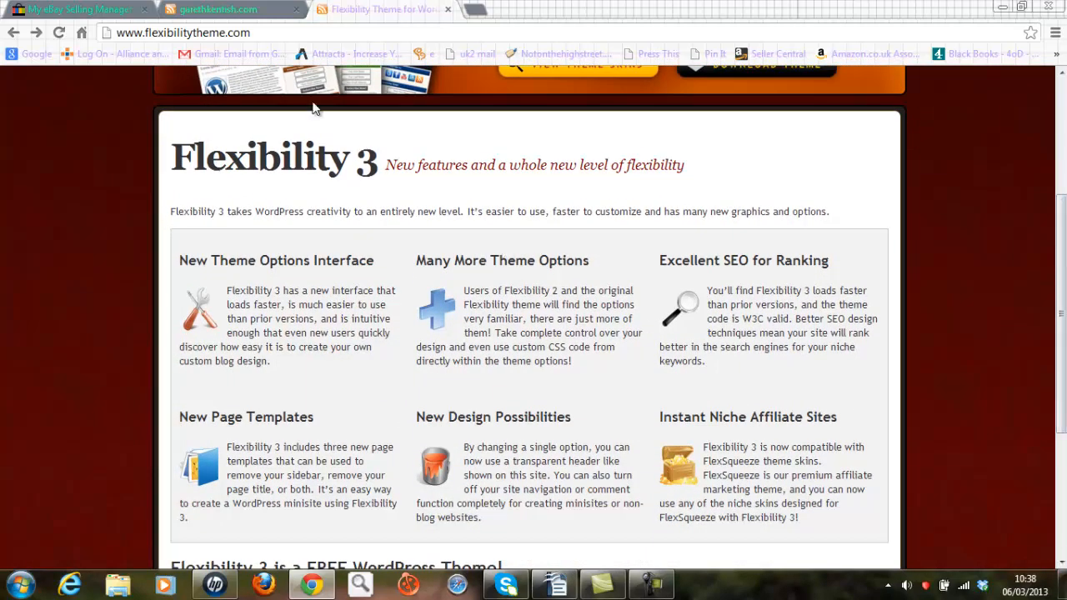
left_click(183, 34)
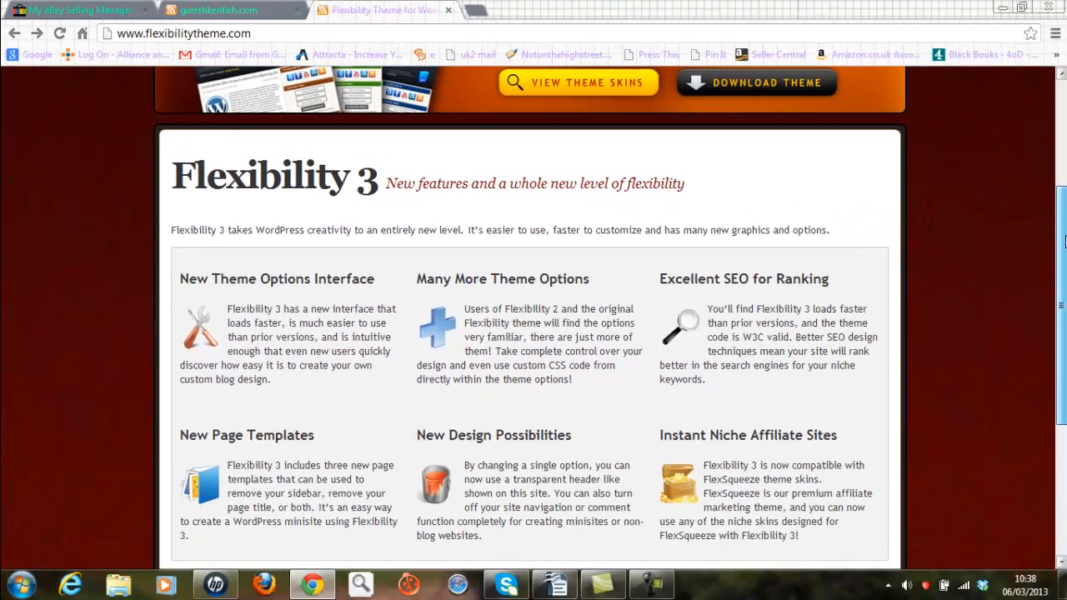
scroll("down", 3)
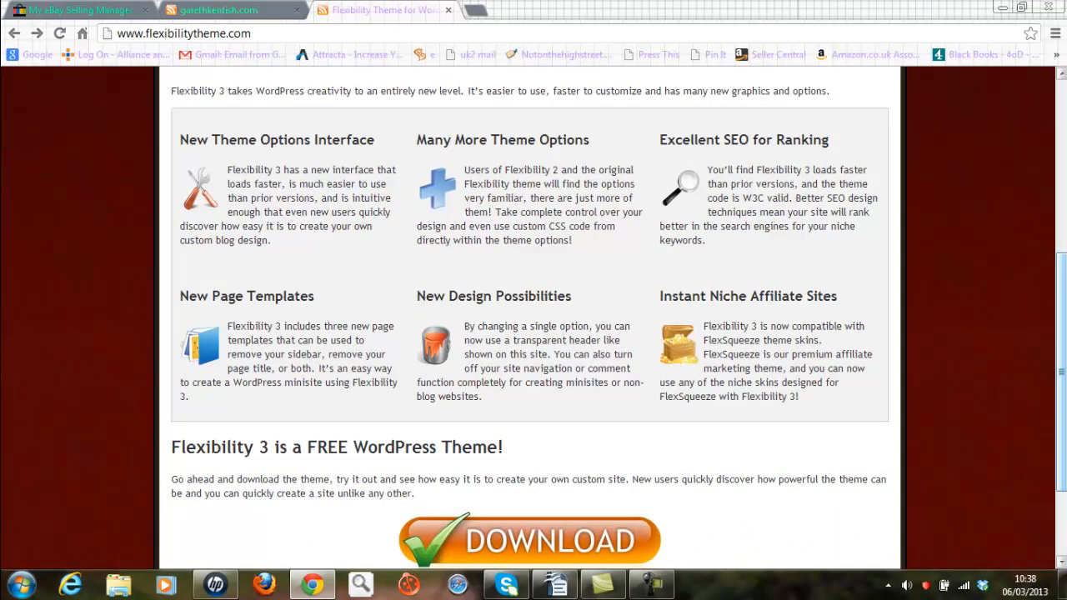
mouse_move(574, 525)
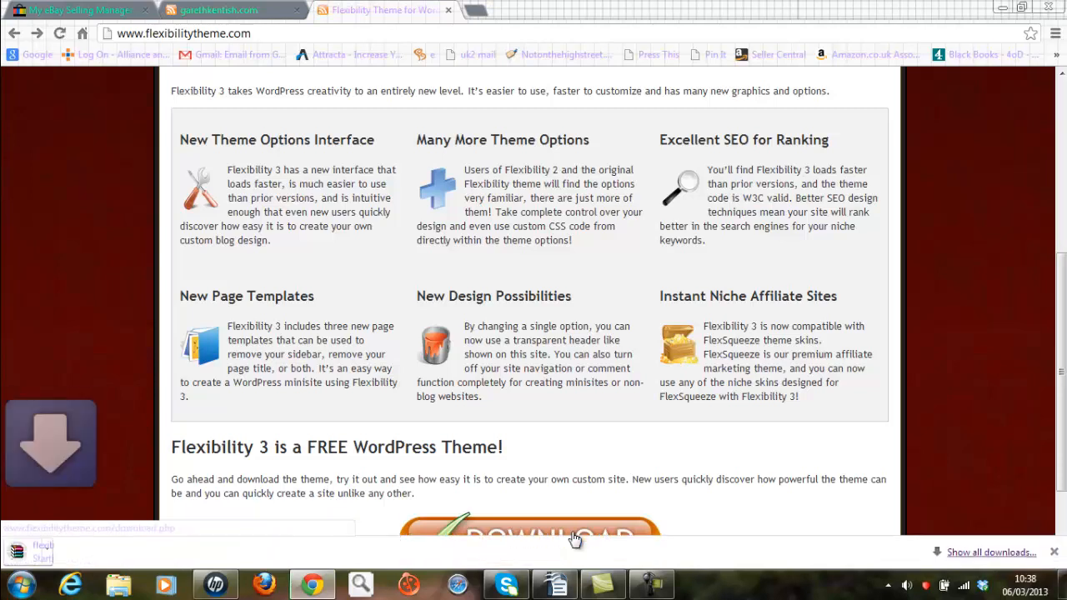
left_click(564, 542)
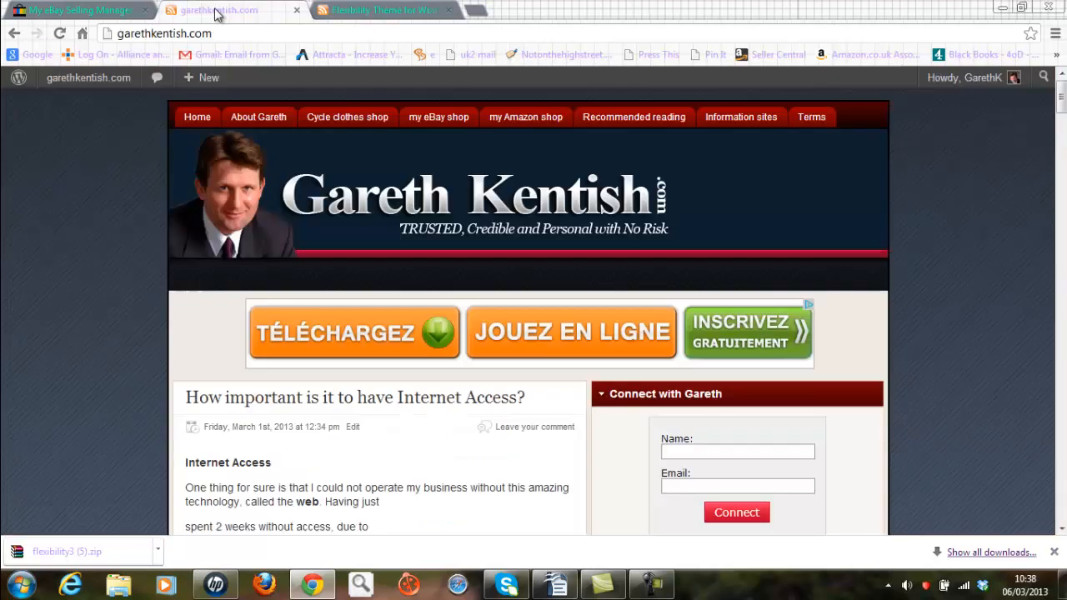
mouse_move(214, 46)
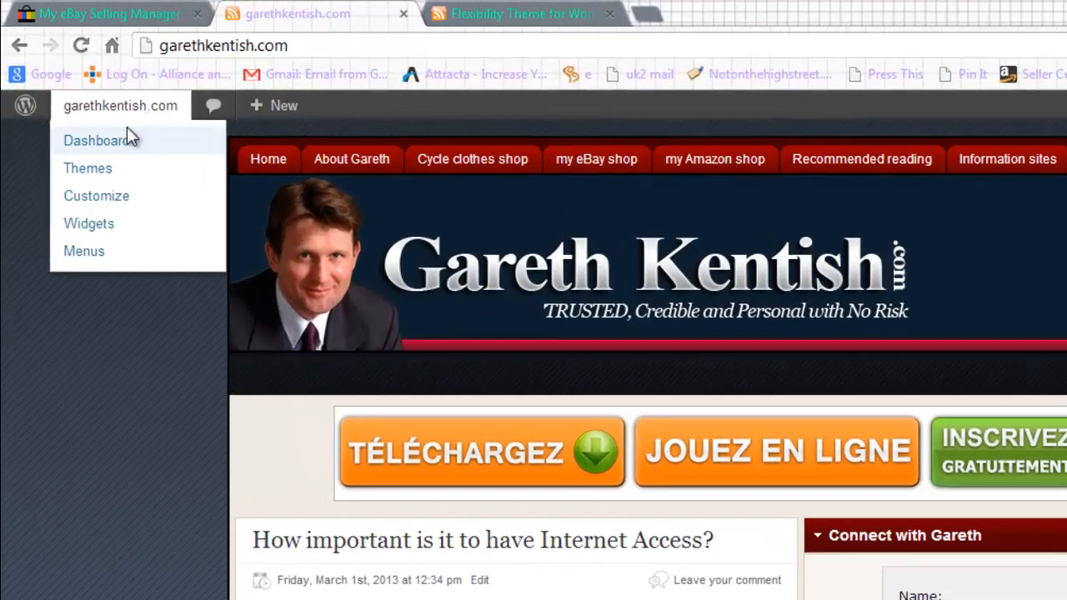
mouse_move(100, 172)
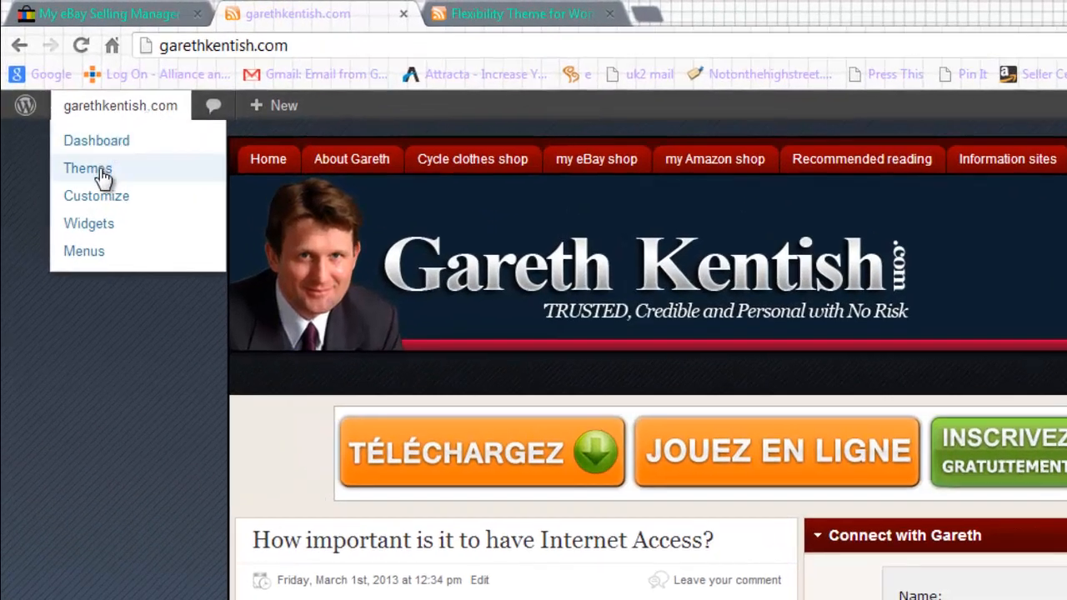
Reach the theme zip upload form via Themes > Install Themes > Upload
left_click(87, 166)
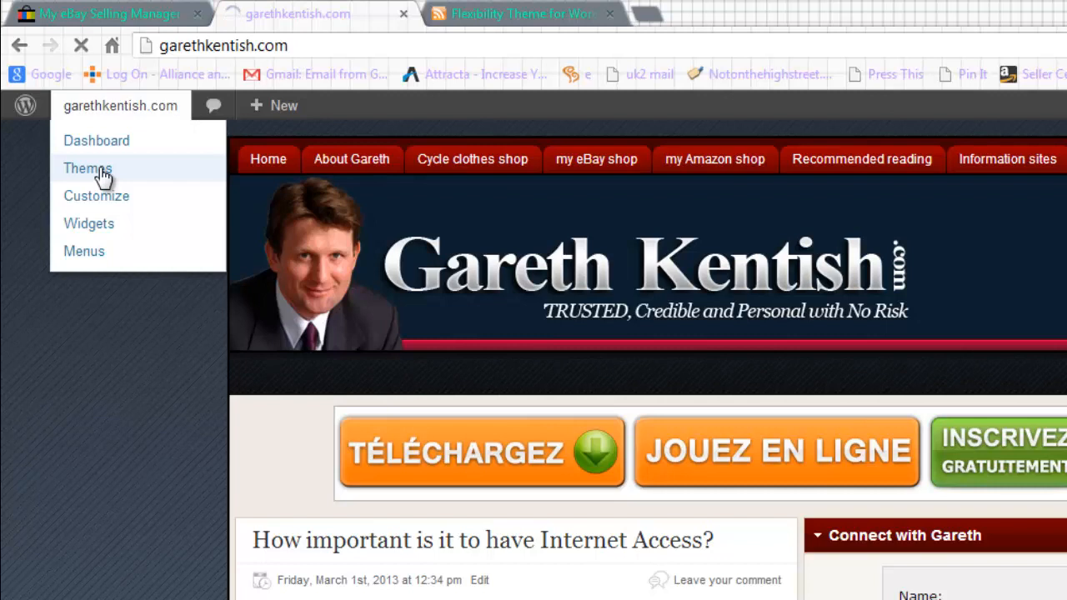
left_click(87, 167)
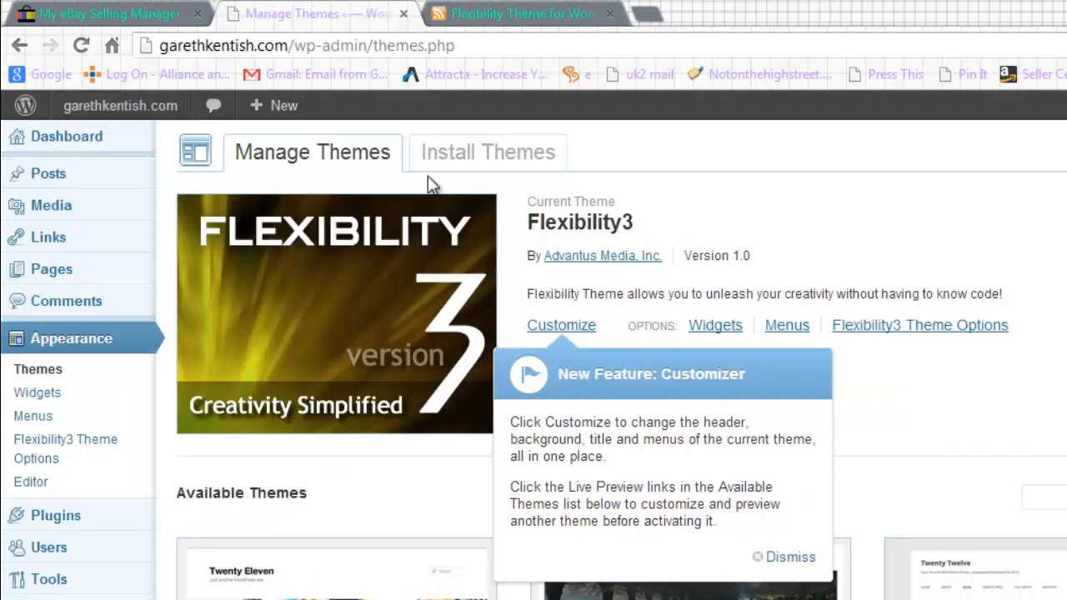
left_click(489, 152)
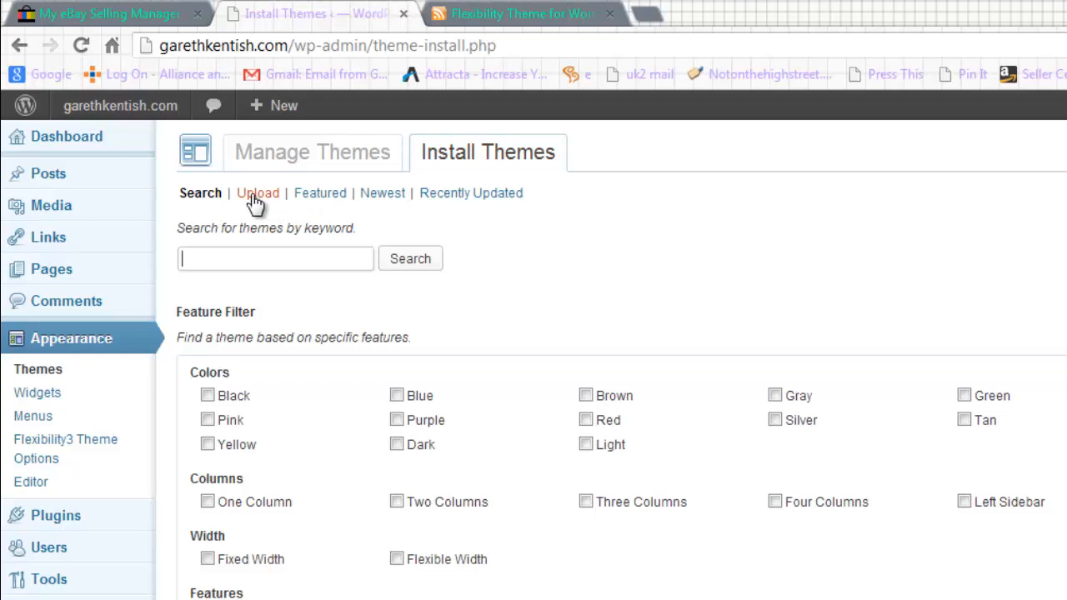
left_click(257, 194)
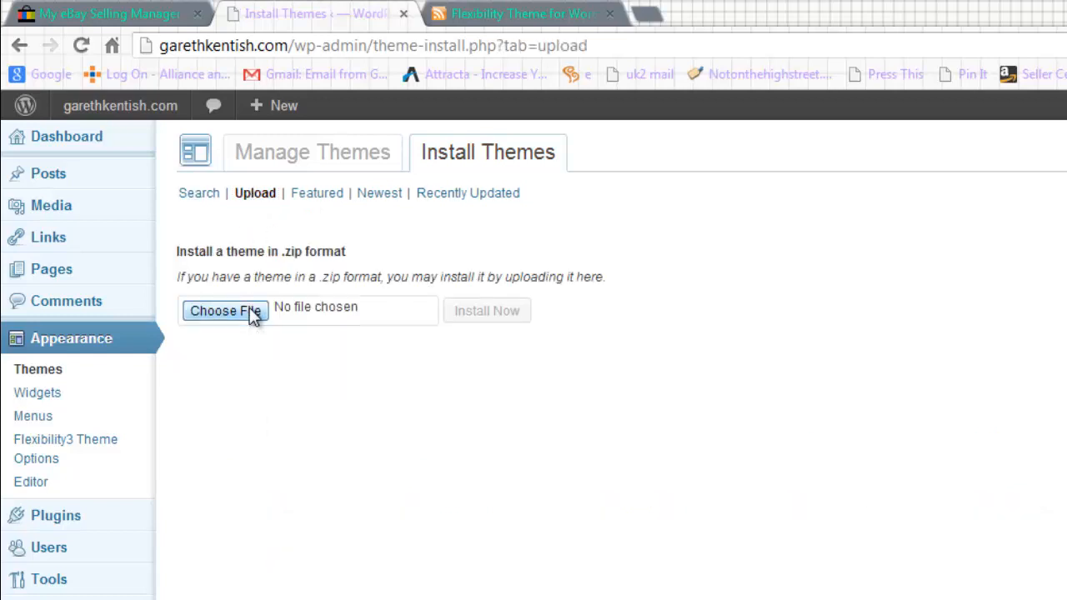
Choose flexibility3 (5).zip from Downloads as the theme file to upload
left_click(223, 310)
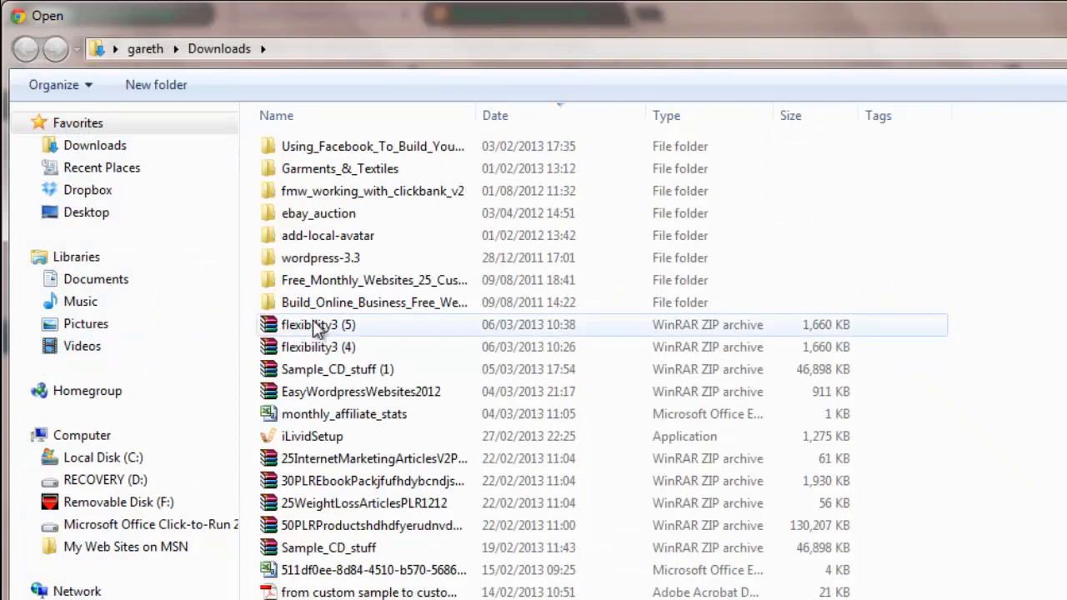
mouse_move(316, 330)
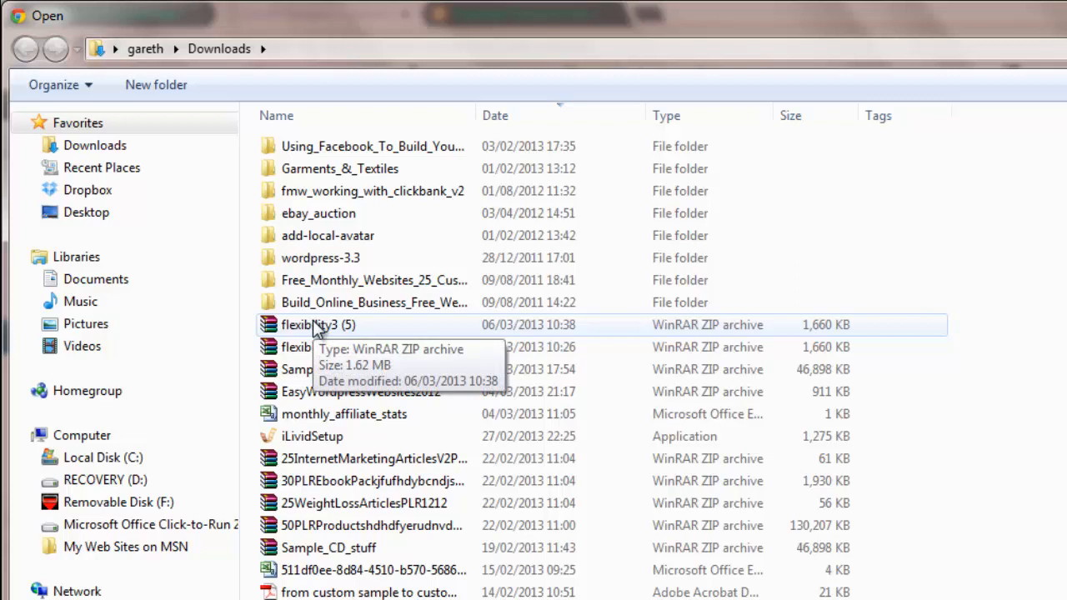
mouse_move(325, 76)
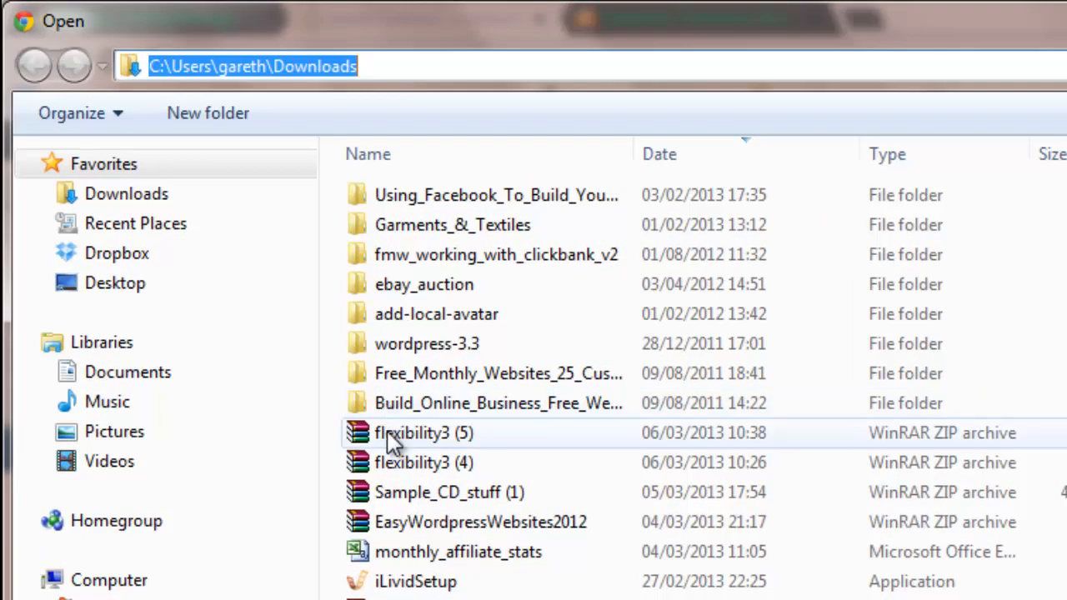
left_click(416, 434)
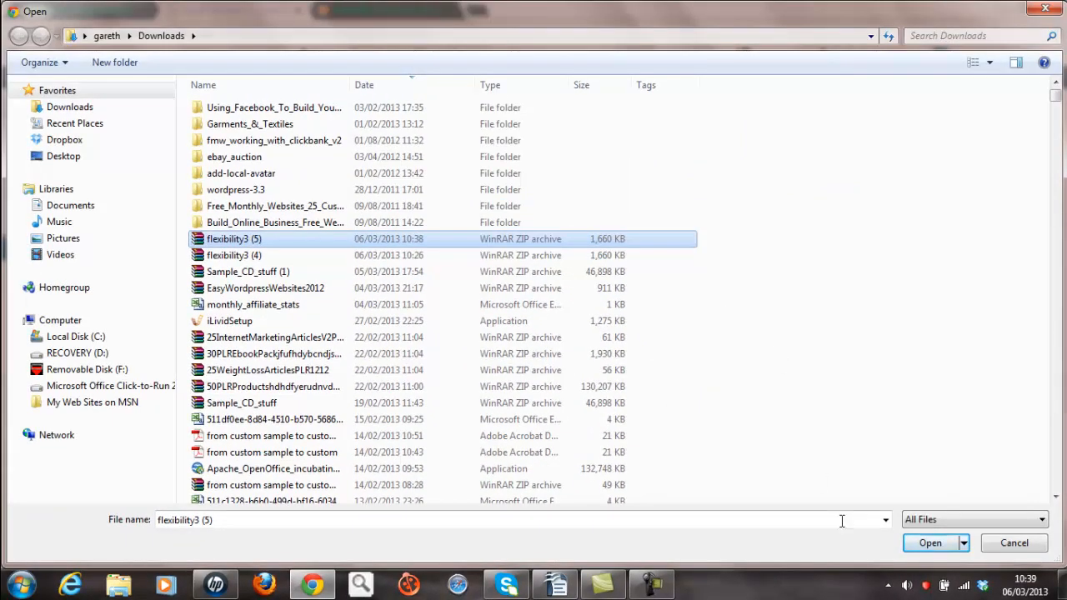
left_click(931, 544)
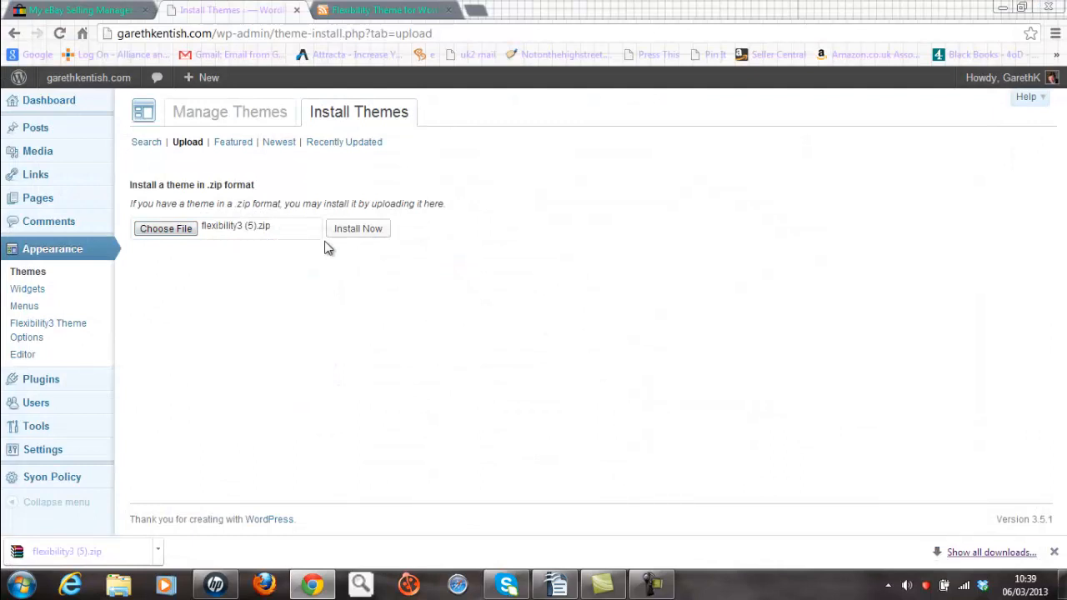
mouse_move(351, 244)
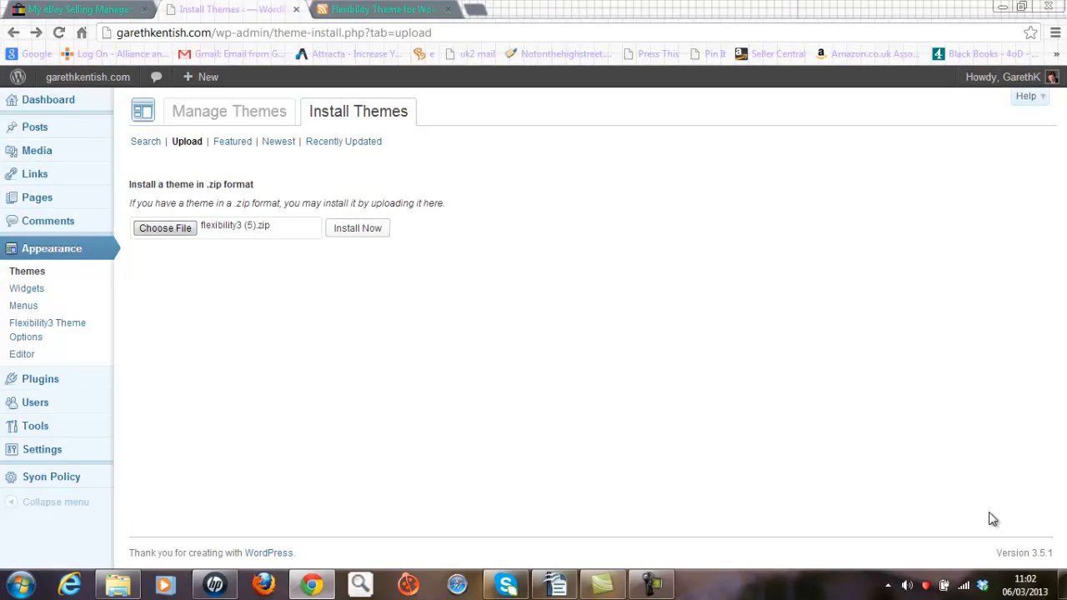
mouse_move(345, 420)
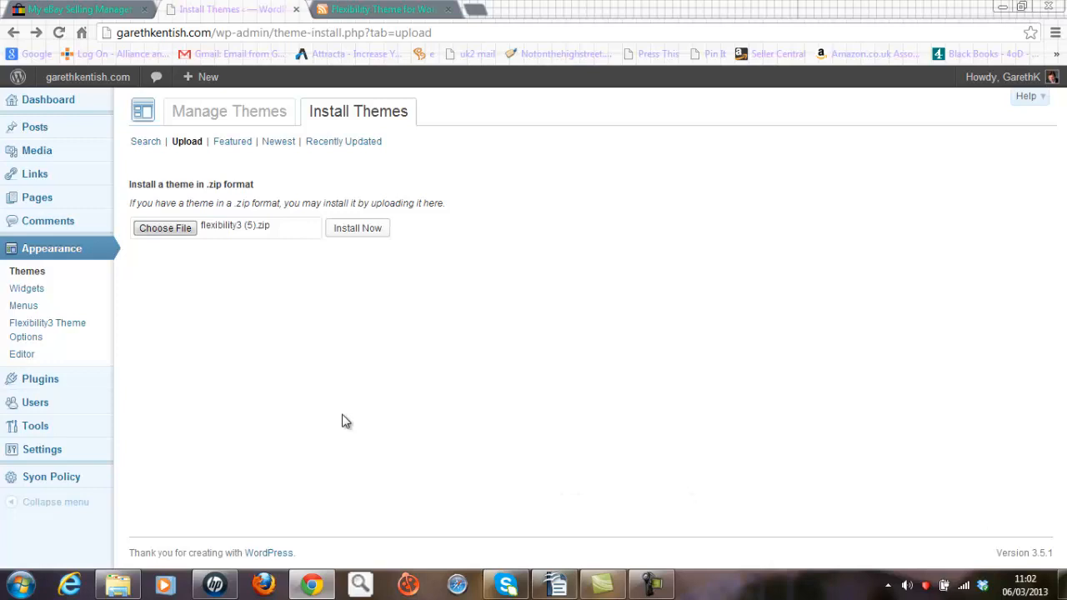
mouse_move(151, 359)
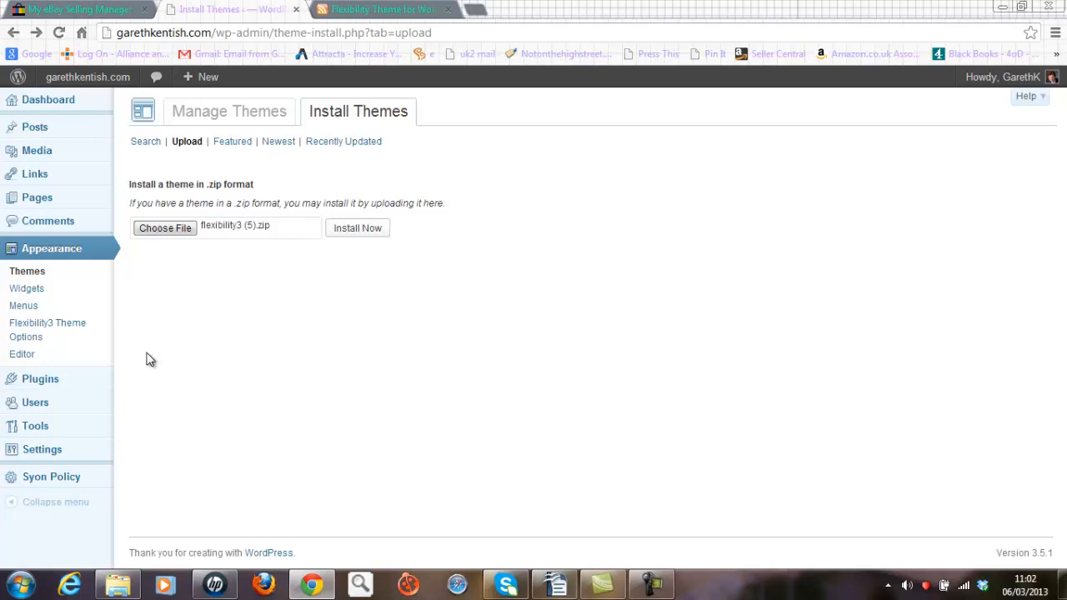
mouse_move(35, 329)
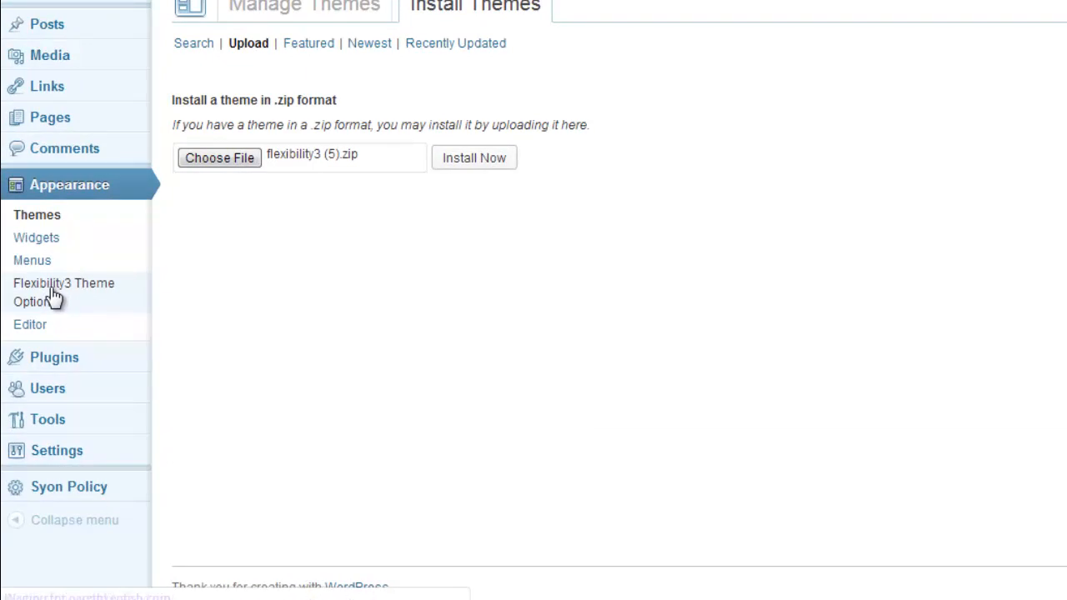
Show the Flexibility 3 Blog/Sidebar Widths settings (total 920, post content 530)
left_click(63, 292)
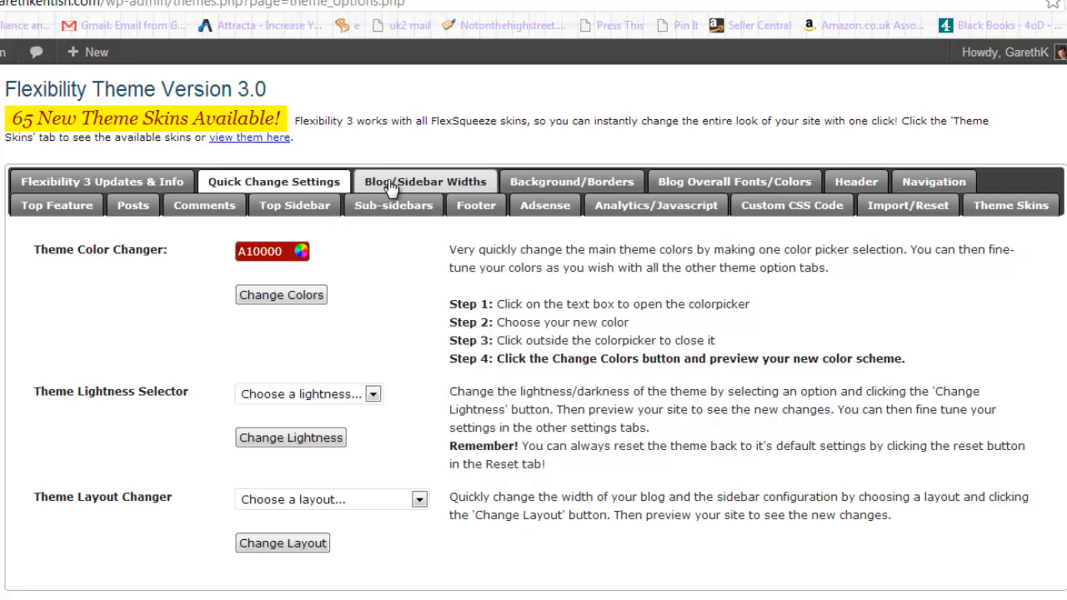
left_click(427, 181)
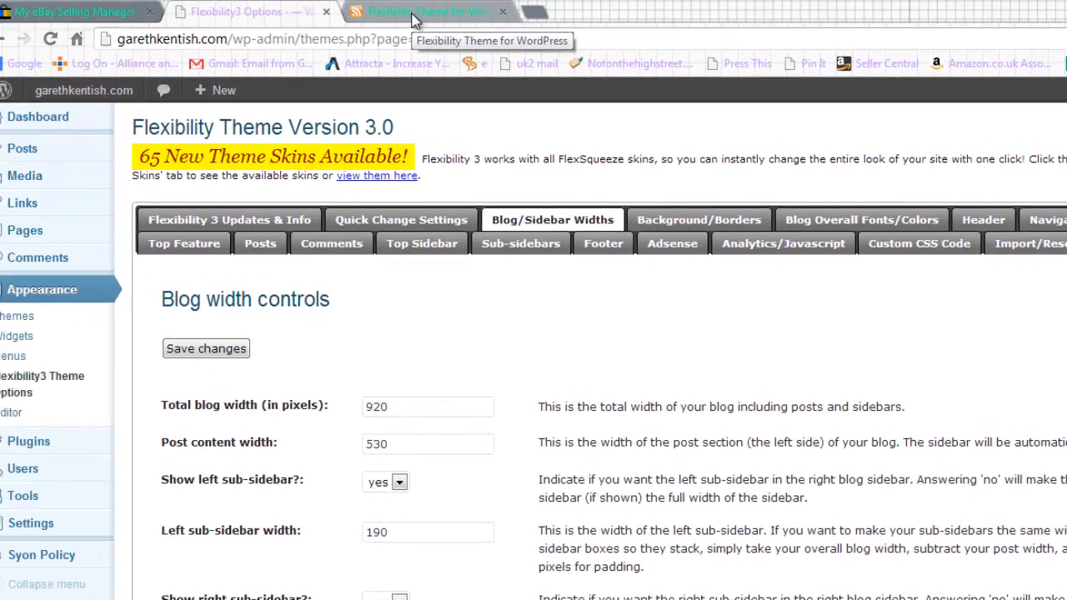
View the Flexibility 3 Video Tutorials page under Design FAQ, then return to WordPress
left_click(417, 11)
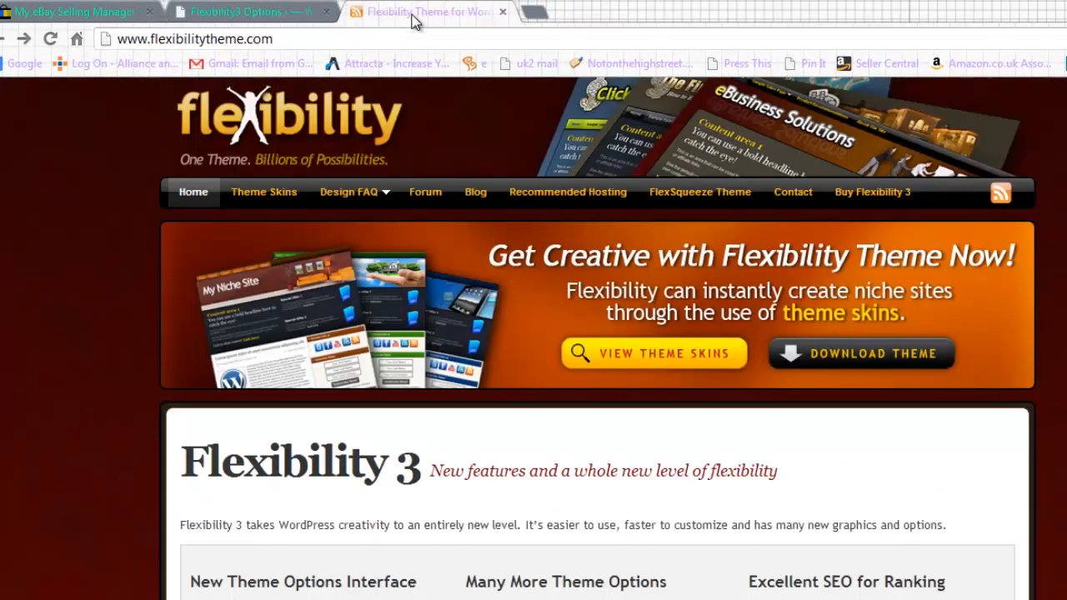
left_click(348, 192)
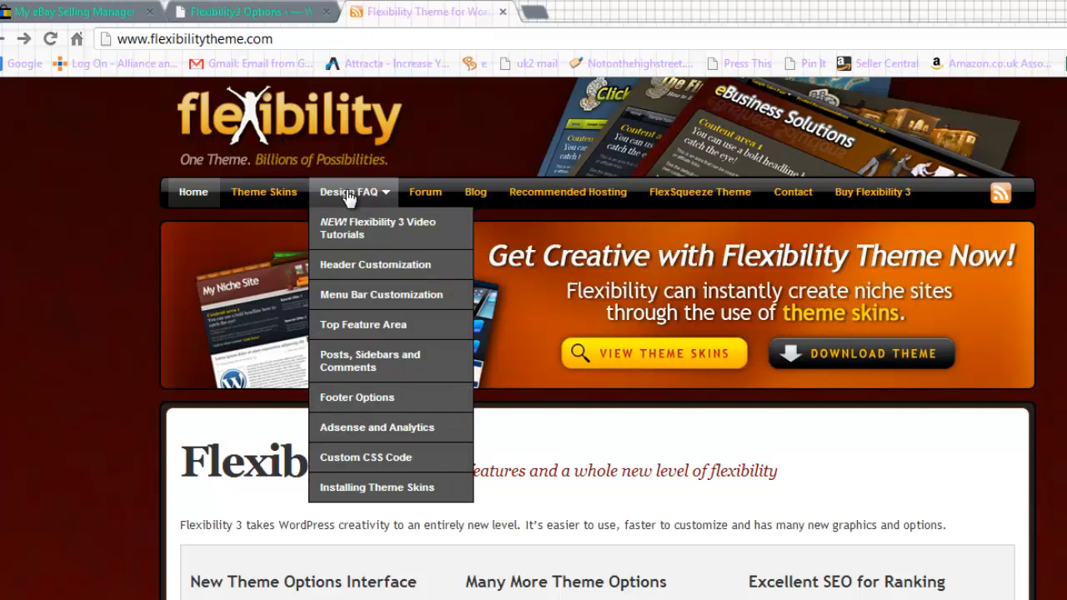
mouse_move(341, 232)
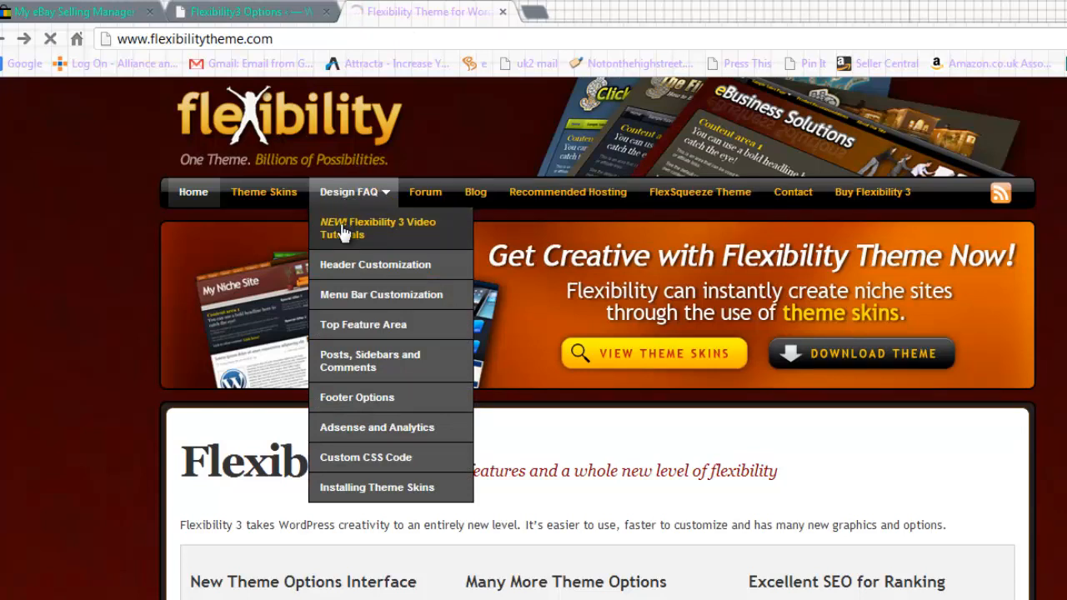
left_click(377, 227)
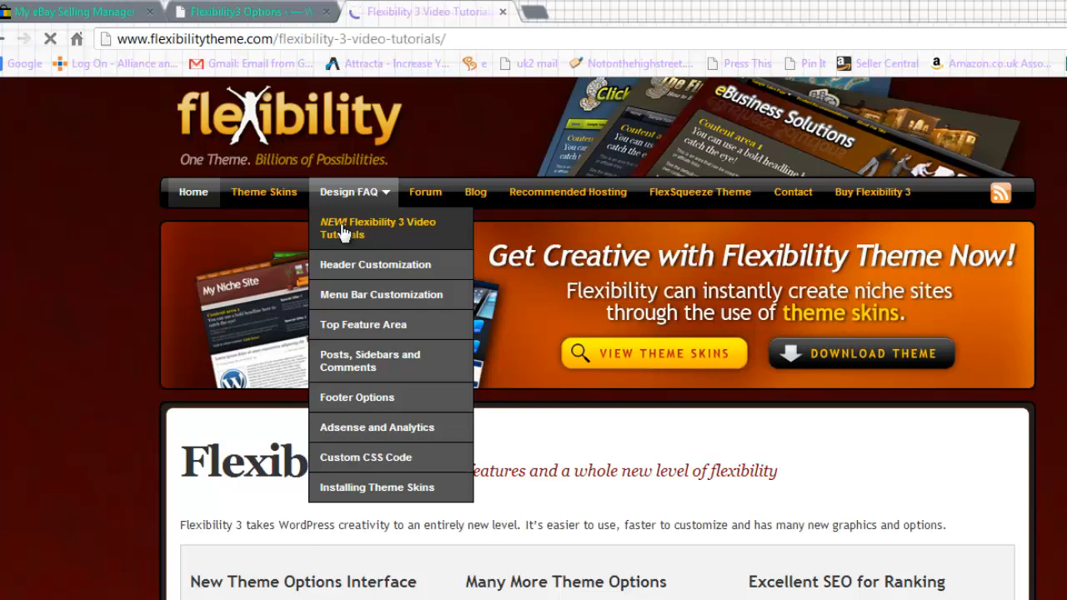
left_click(377, 227)
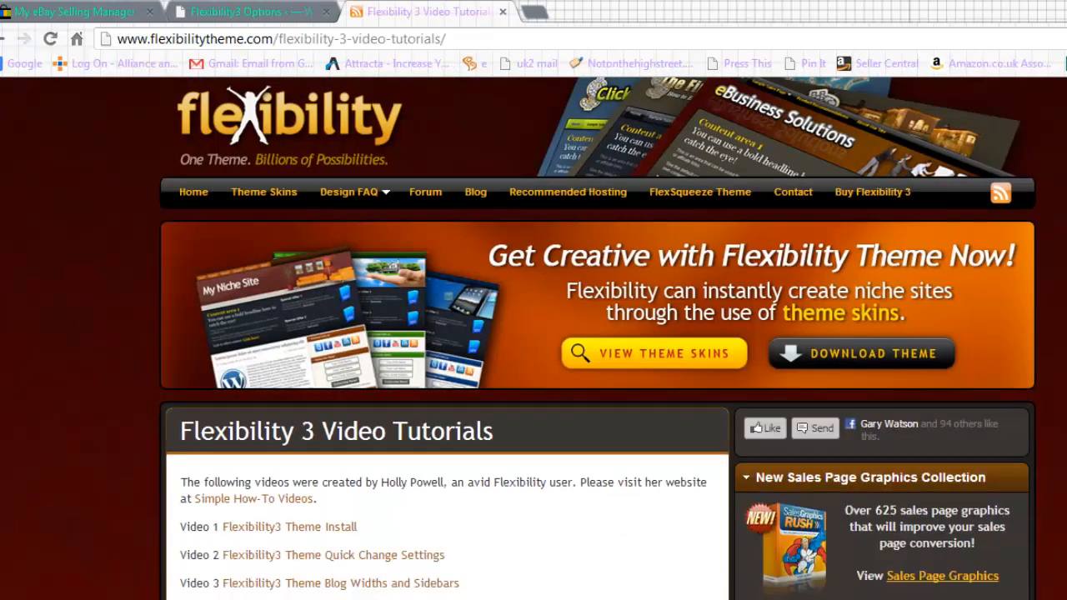
scroll("down", 3)
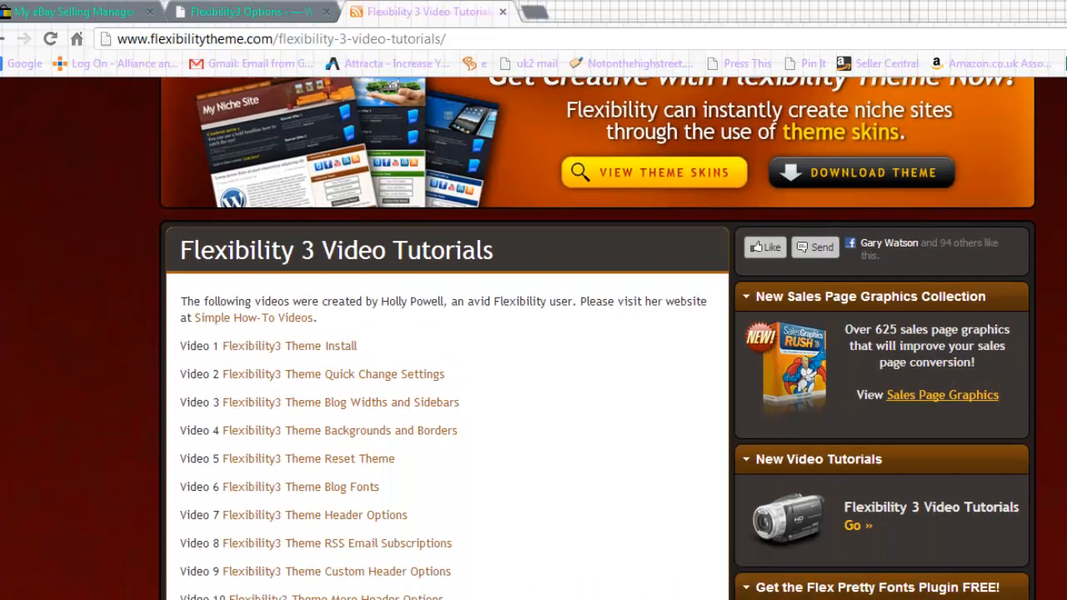
scroll("down", 3)
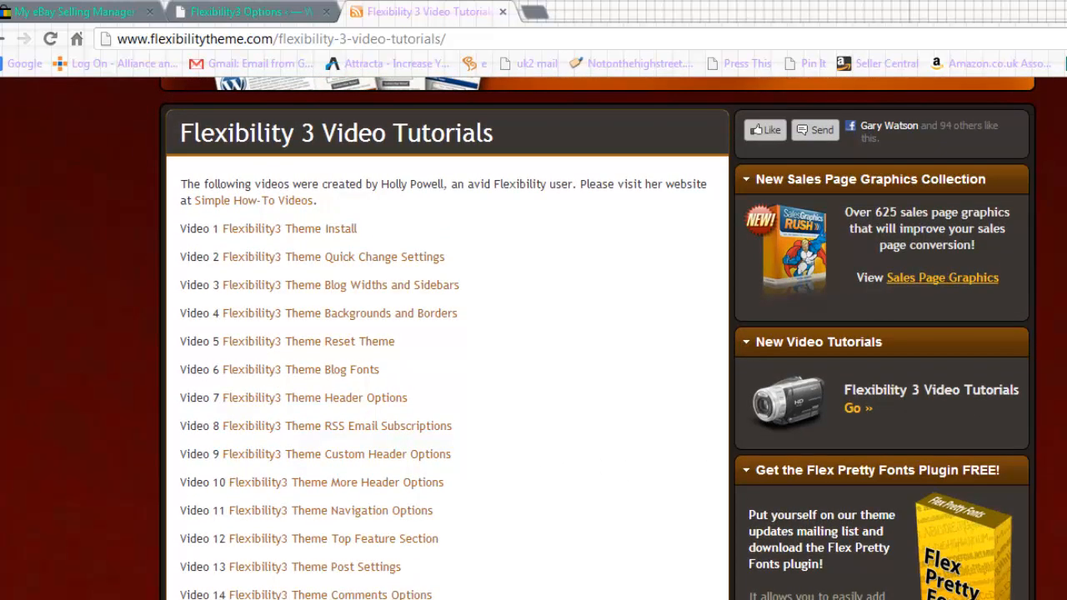
mouse_move(194, 64)
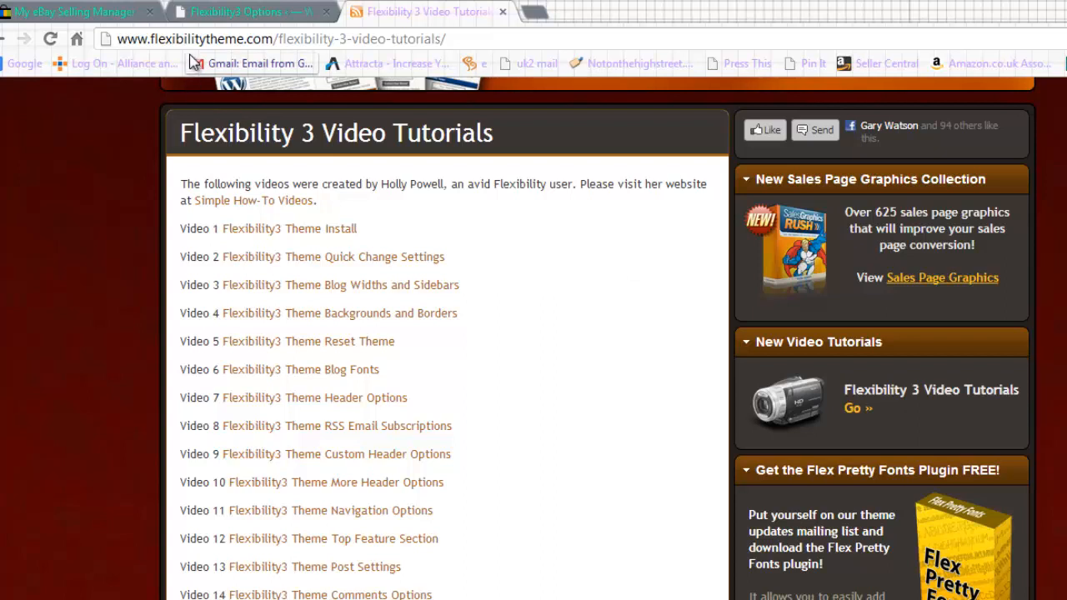
left_click(237, 12)
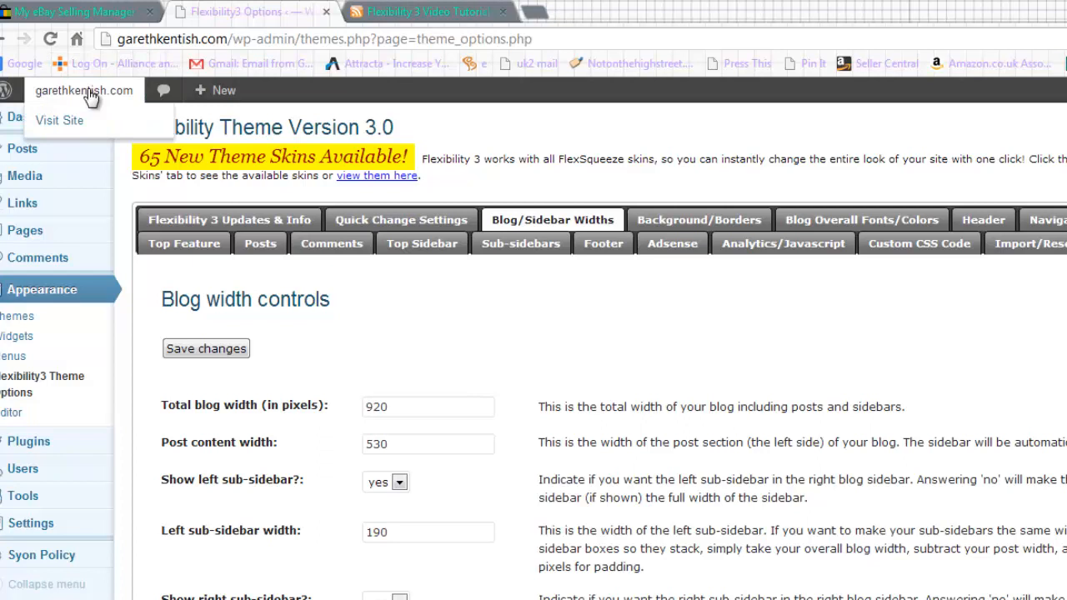
Visit the live blog, show it in original English, and reach the Connect with Gareth area
left_click(59, 120)
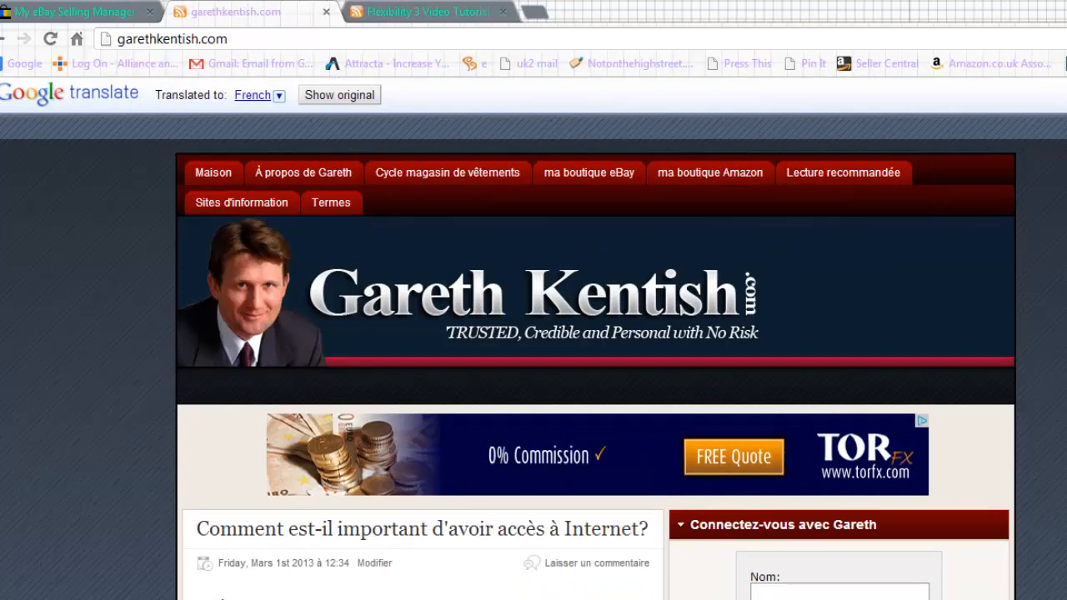
left_click(340, 94)
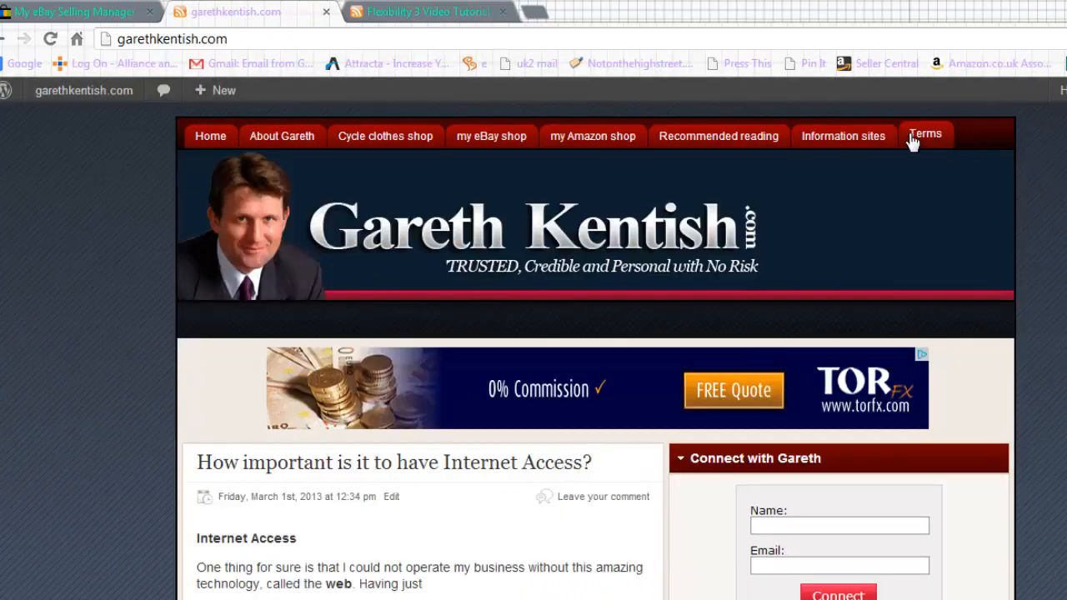
mouse_move(474, 142)
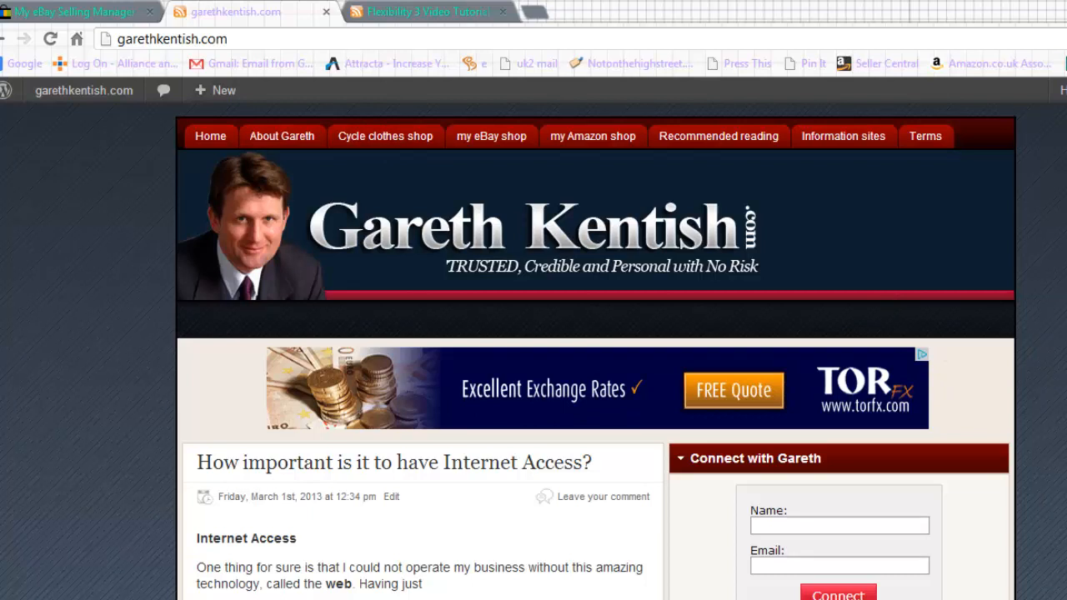
scroll("down", 3)
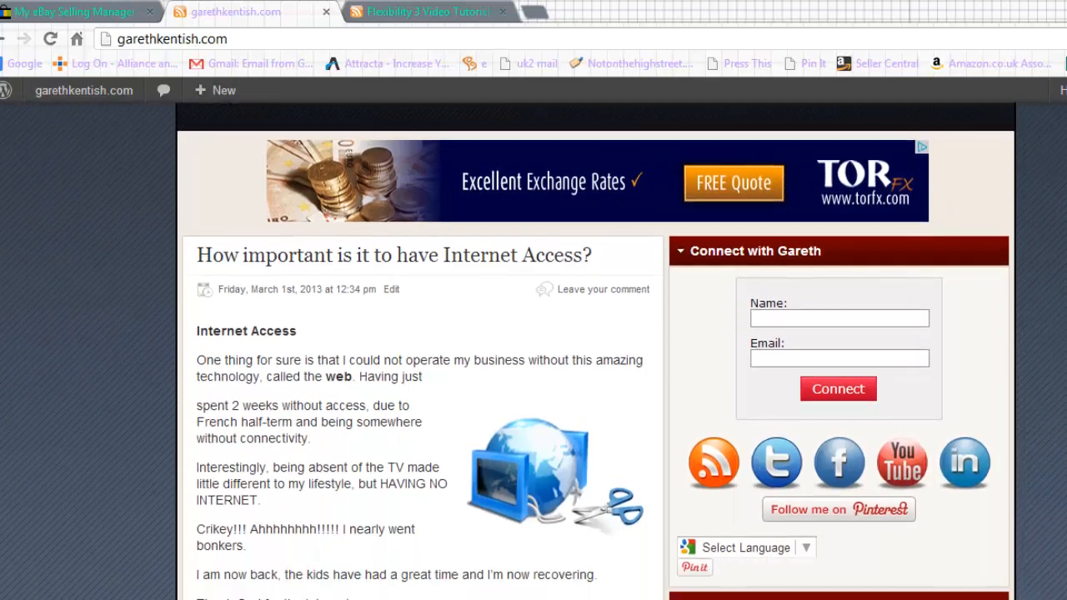
scroll("down", 3)
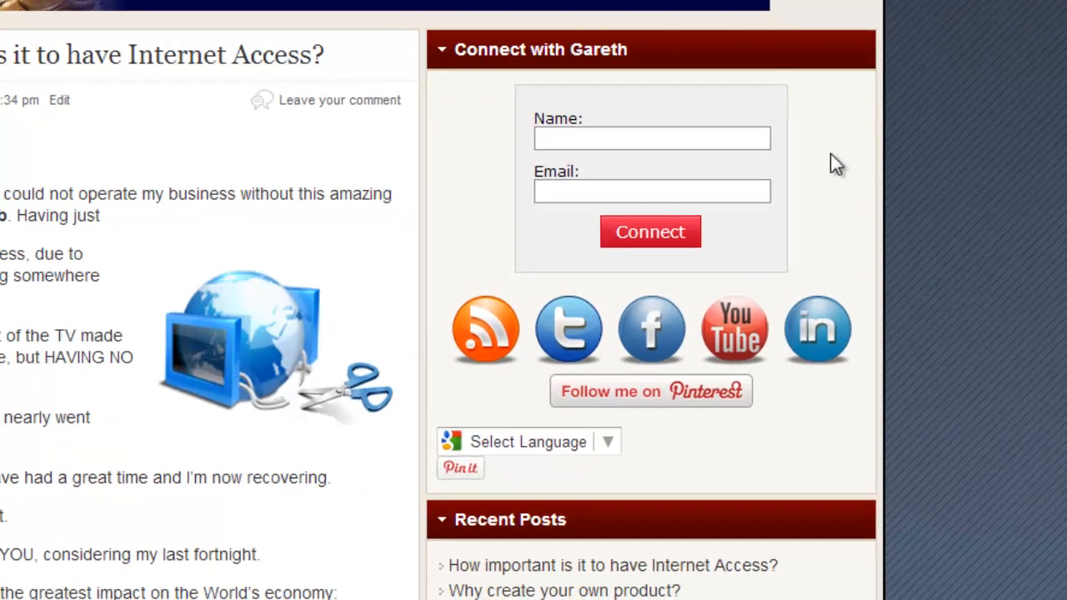
left_click(650, 138)
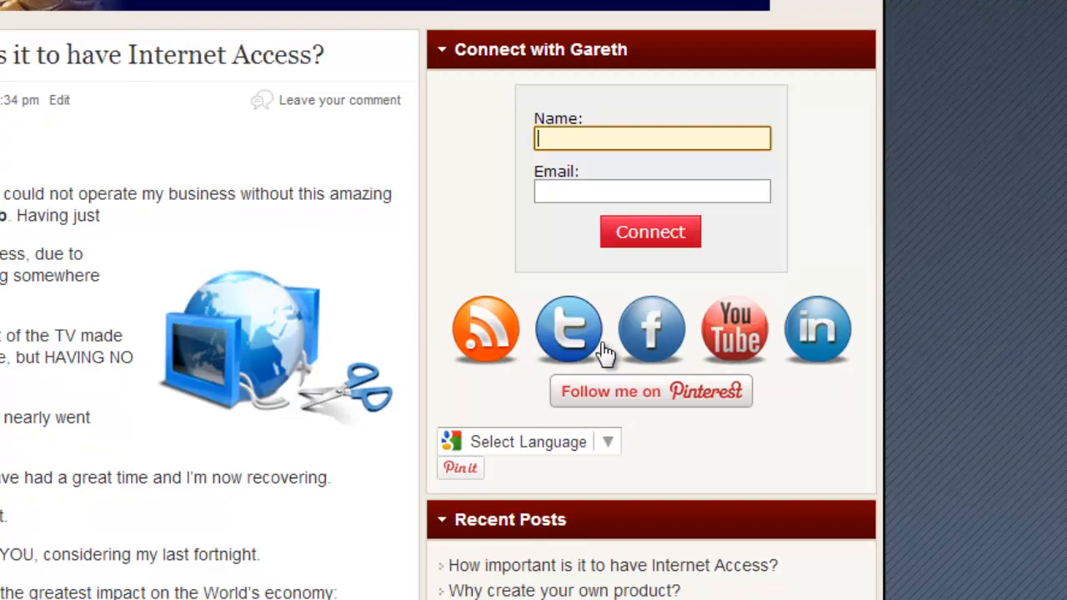
mouse_move(747, 342)
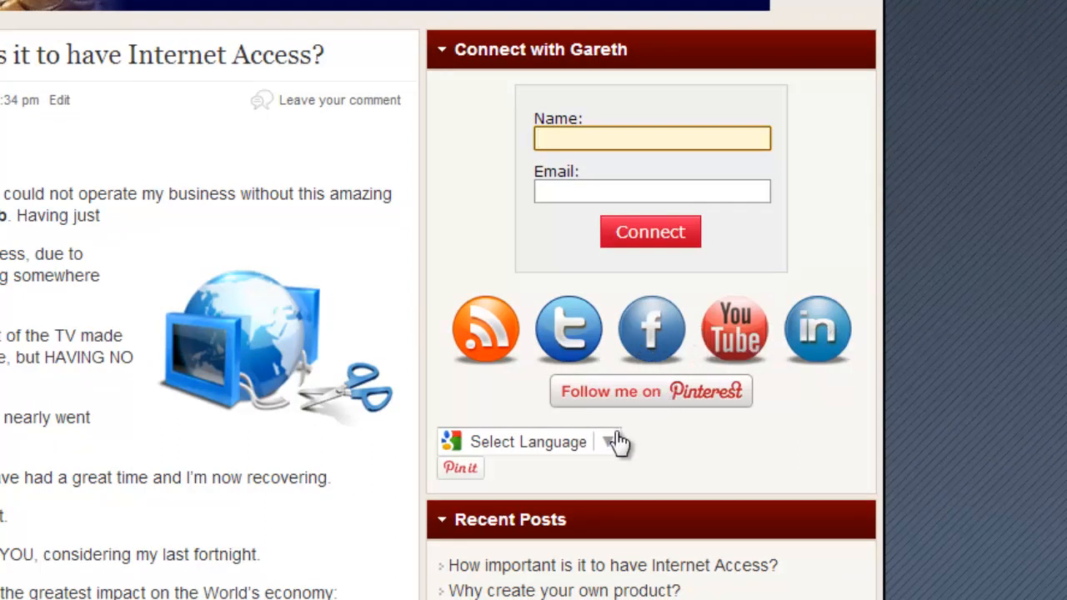
Translate the blog into French from the sidebar and browse the French posts and comments
left_click(609, 442)
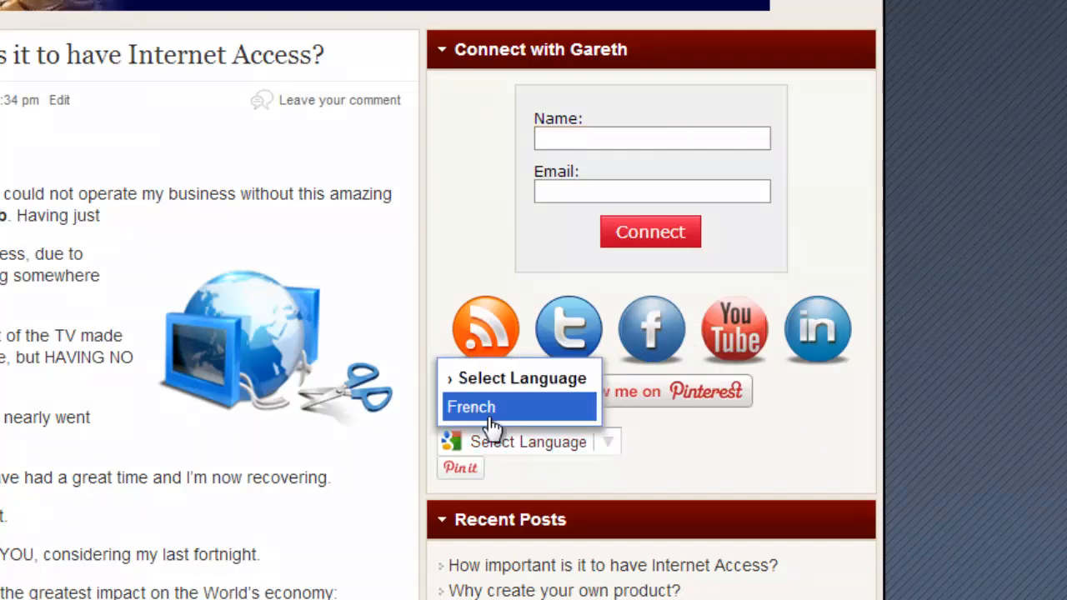
left_click(470, 407)
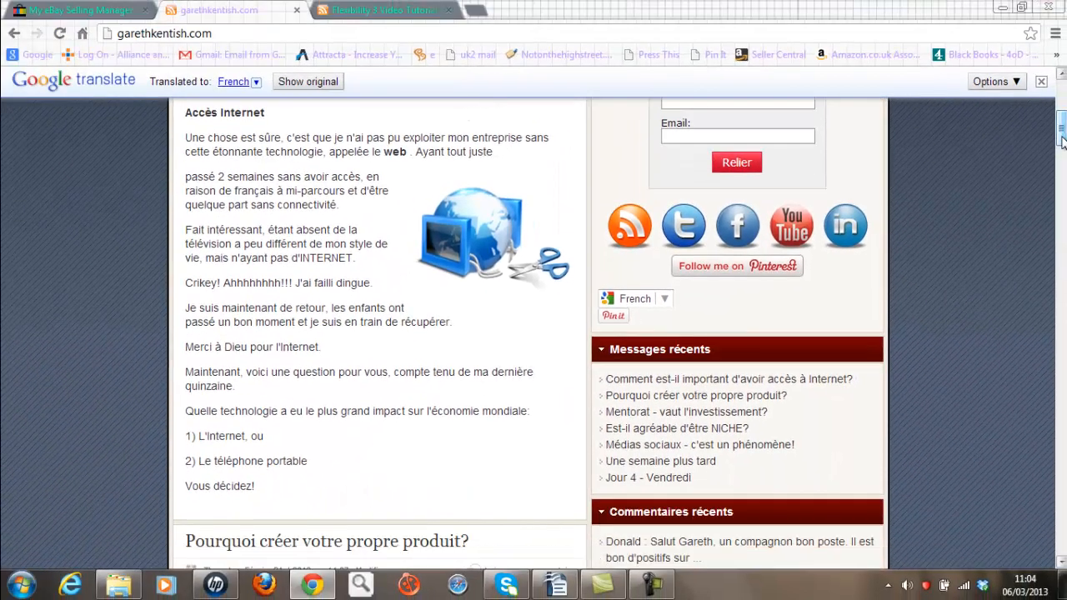
scroll("down", 3)
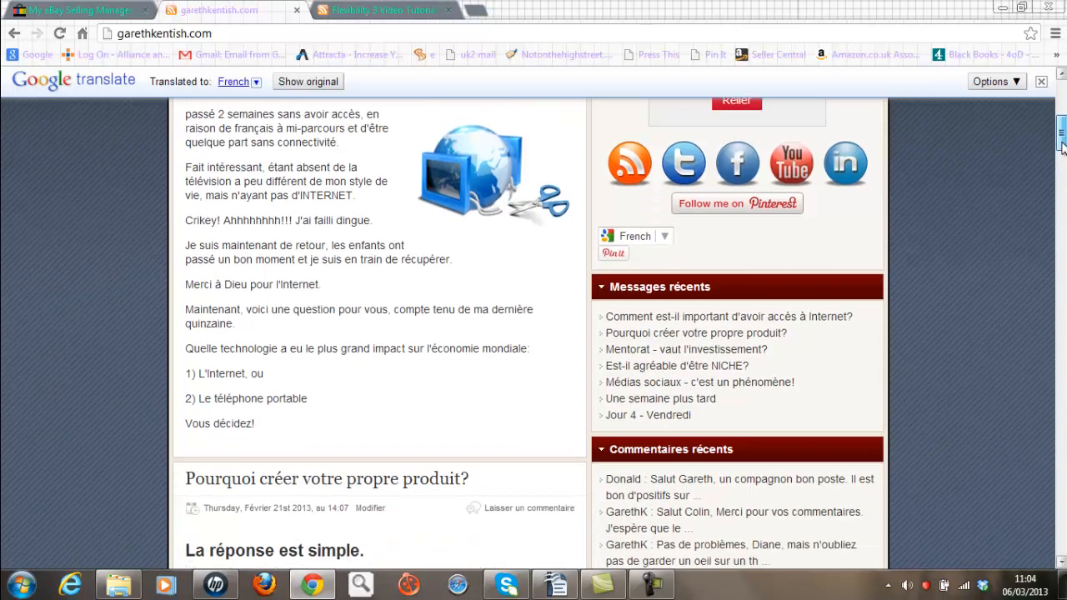
scroll("down", 3)
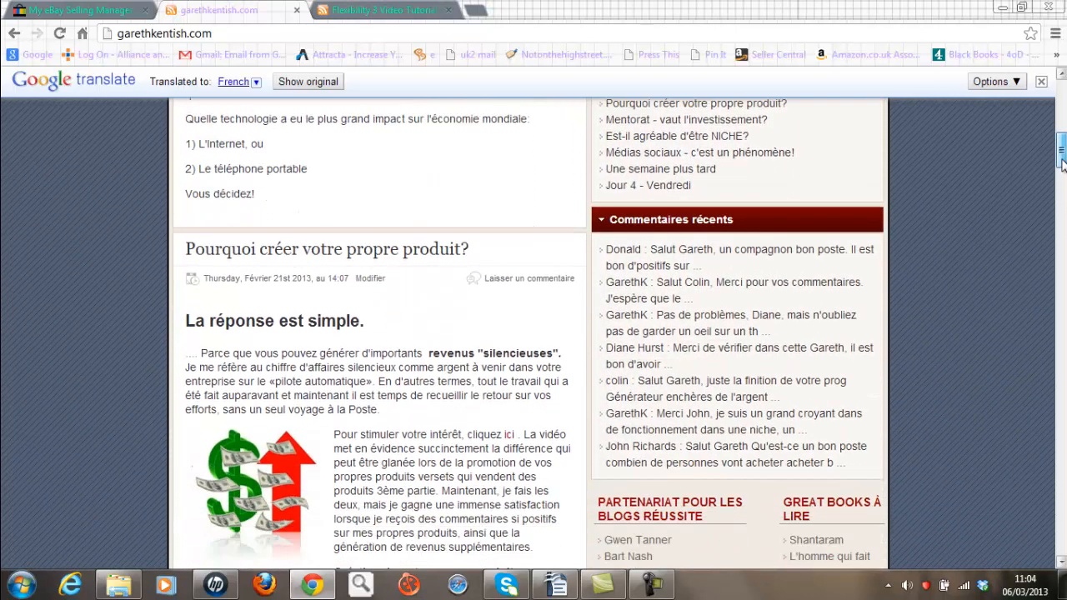
scroll("down", 3)
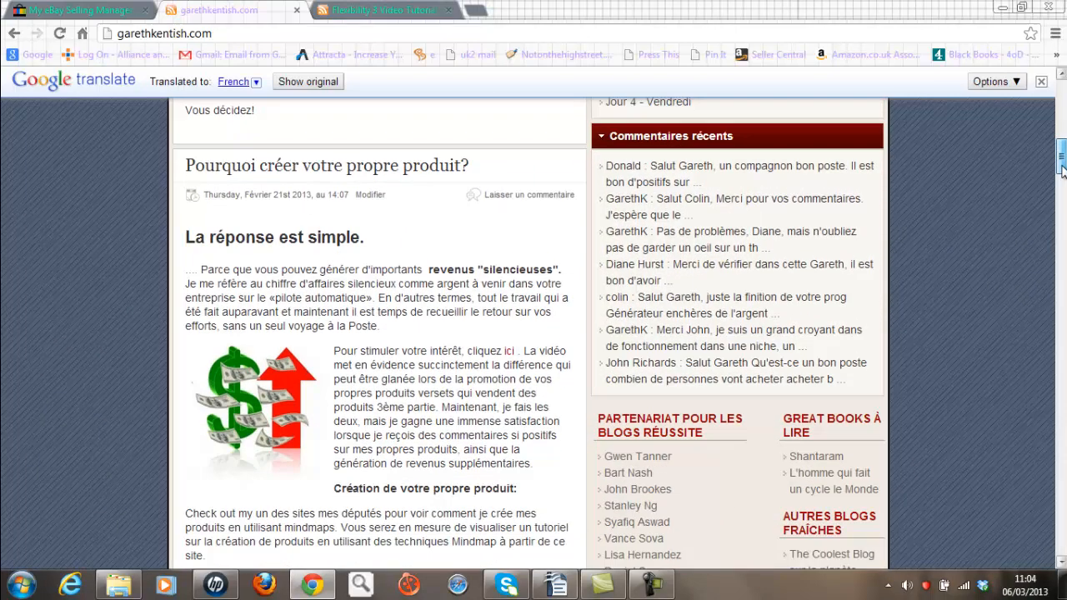